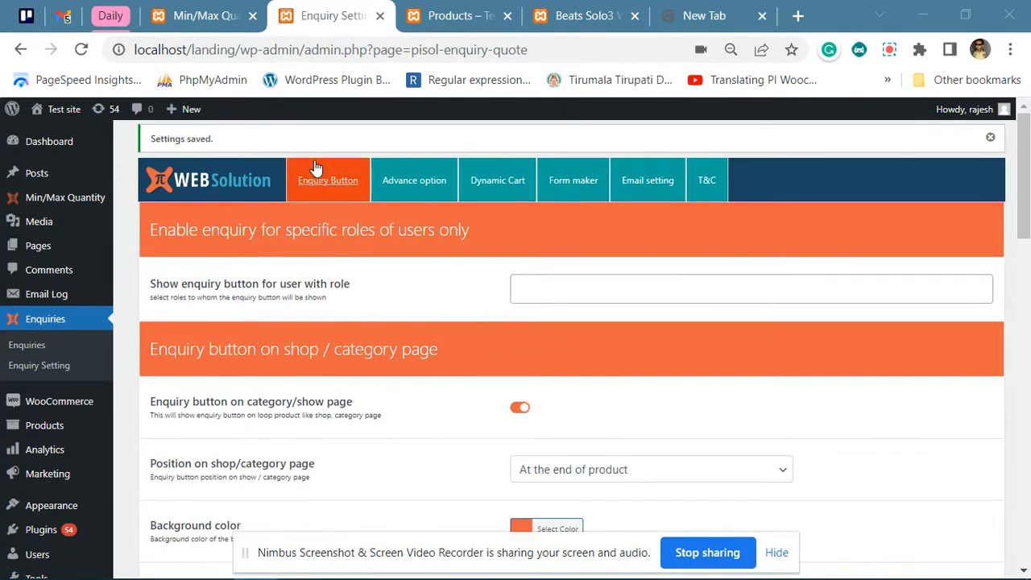
Save the enquiry settings with the shop/category page enquiry button turned off.
scroll("down", 3)
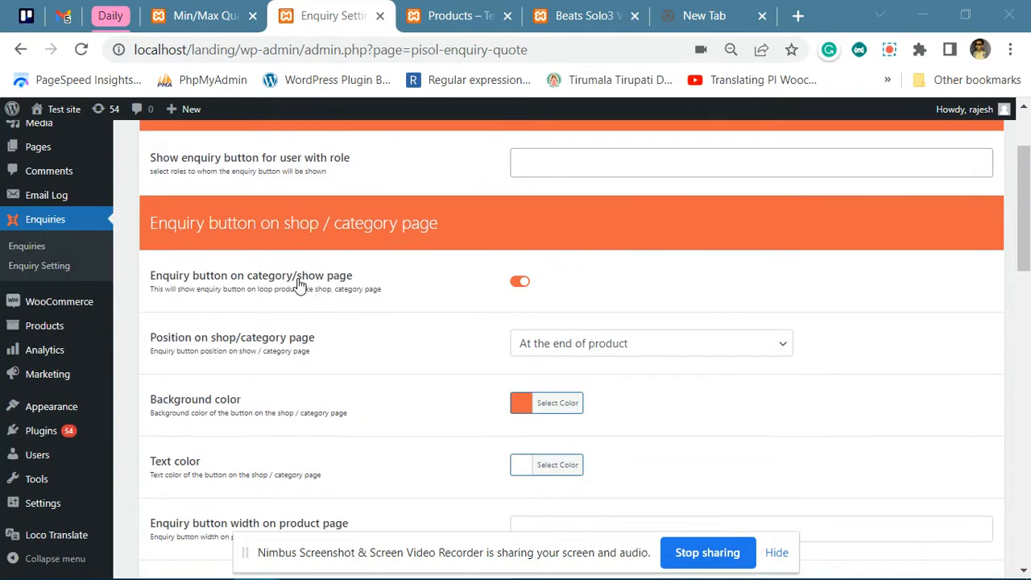
scroll("down", 3)
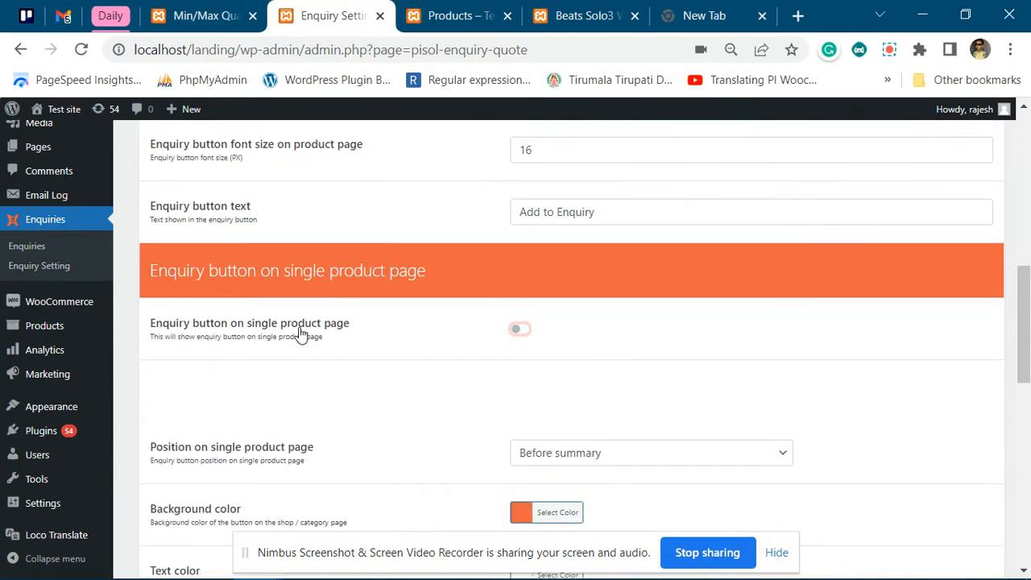
scroll("down", 3)
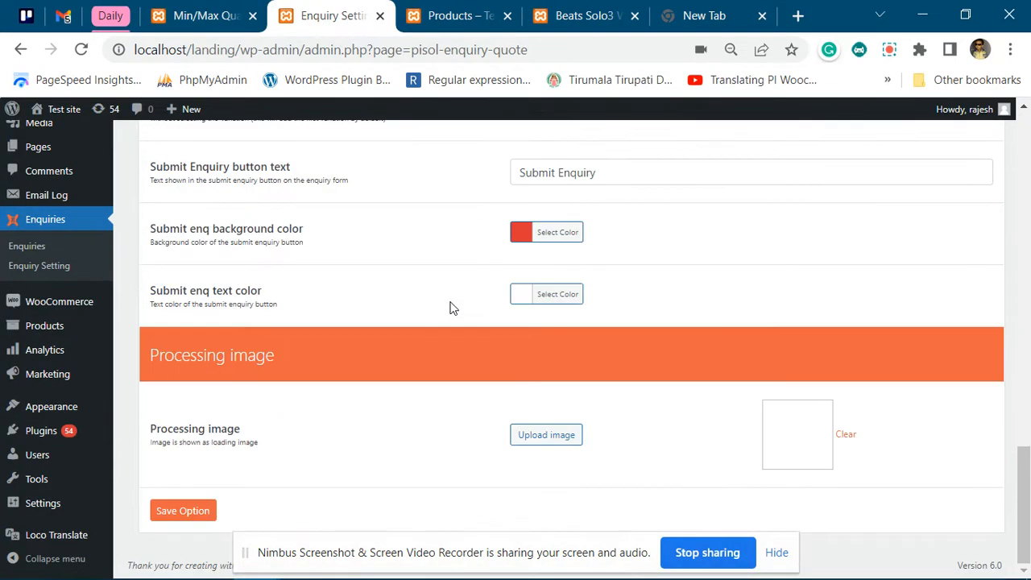
mouse_move(184, 509)
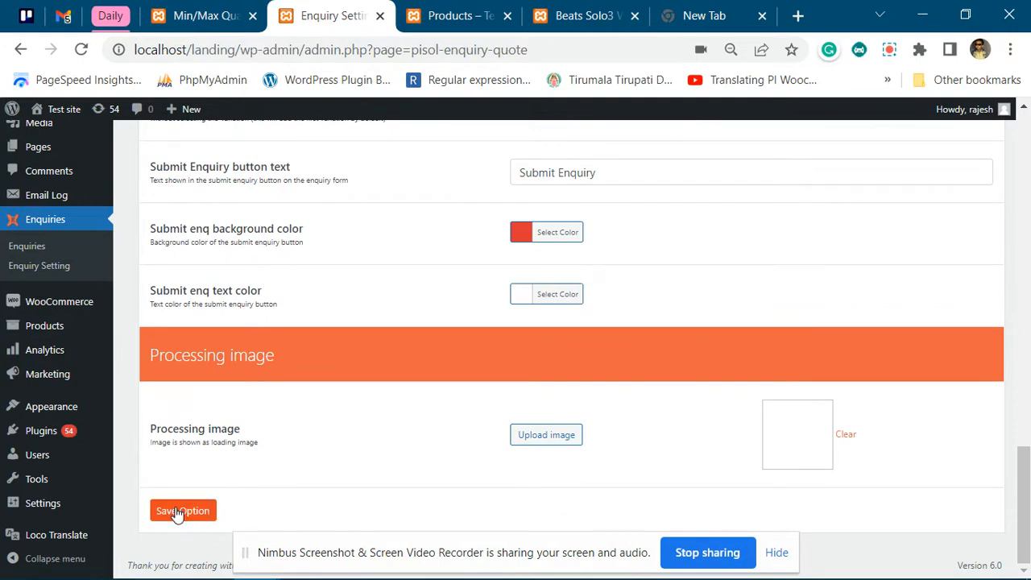
left_click(184, 510)
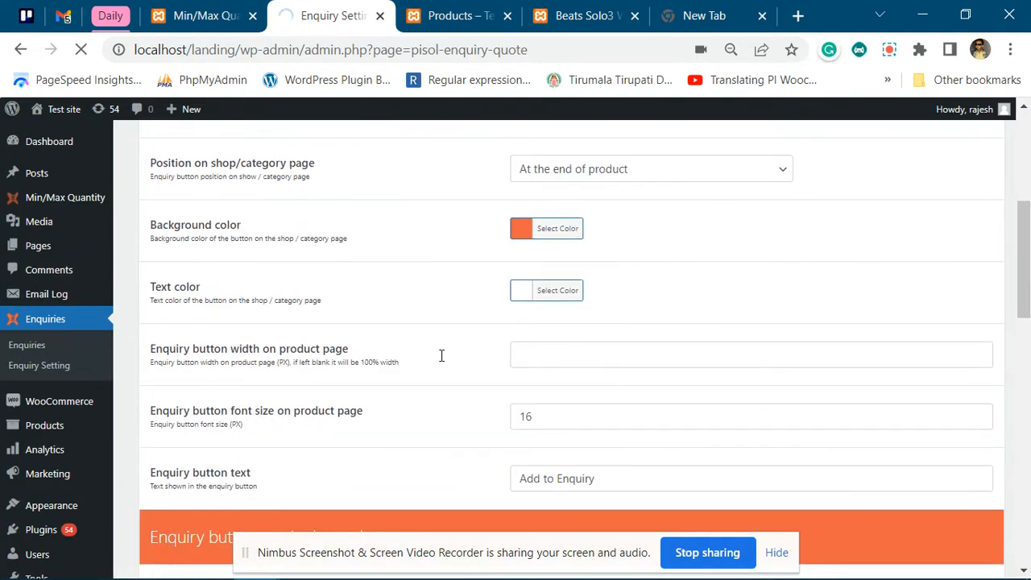
Switch to the storefront shop page to check the result.
scroll("up", 3)
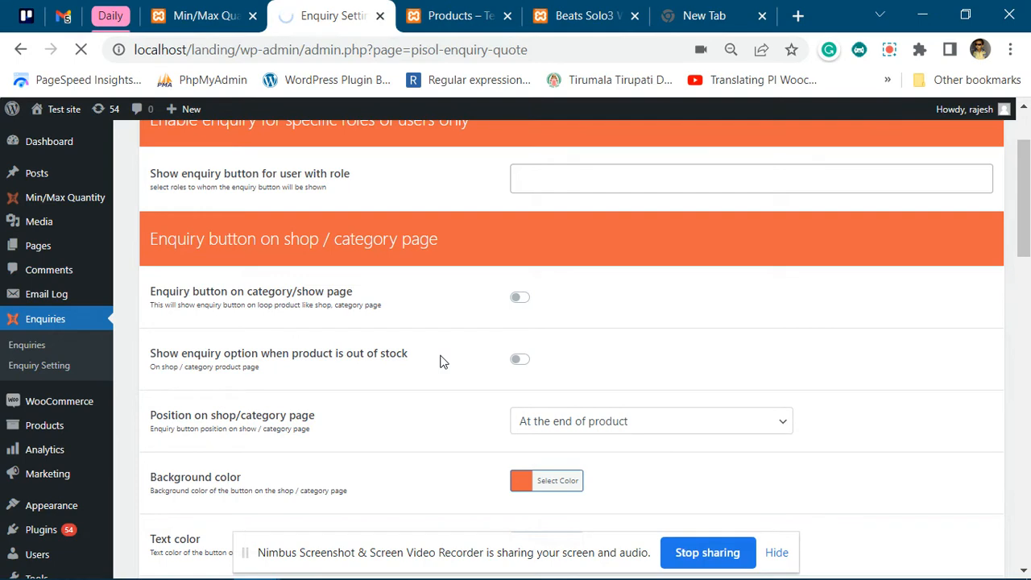
left_click(454, 16)
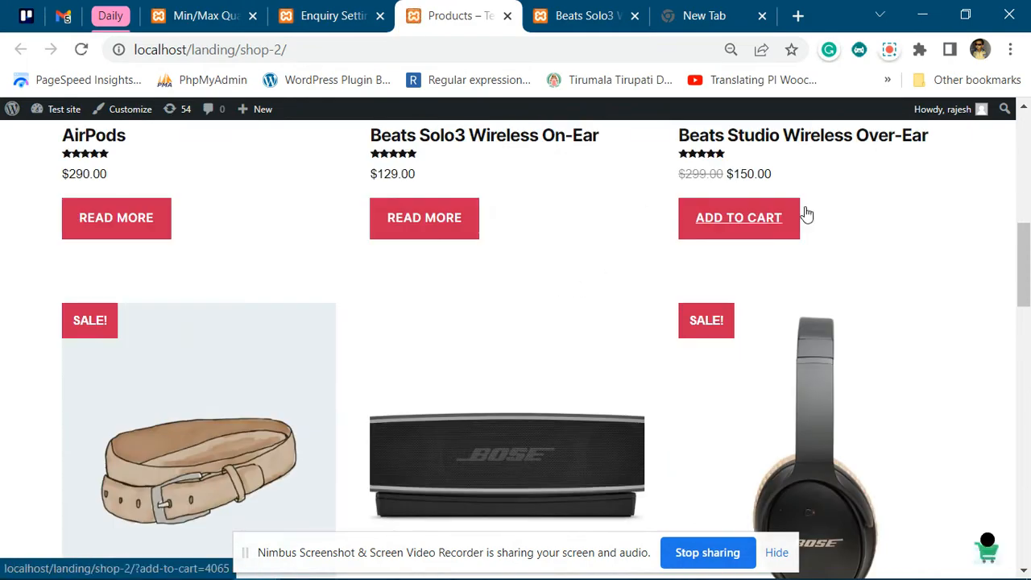
Browse the shop grid and open Beats Studio Wireless Over-Ear for editing.
scroll("down", 3)
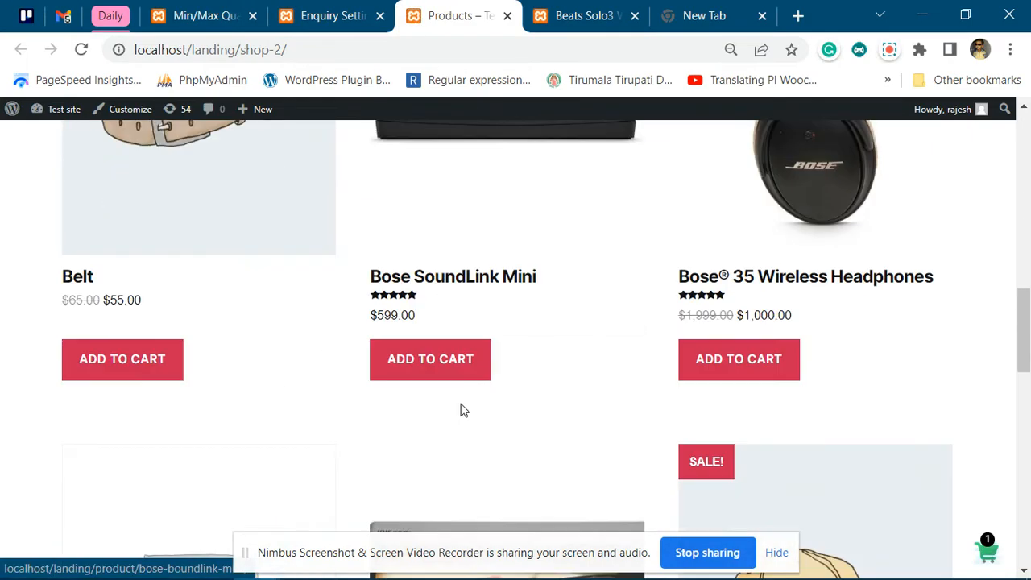
scroll("up", 3)
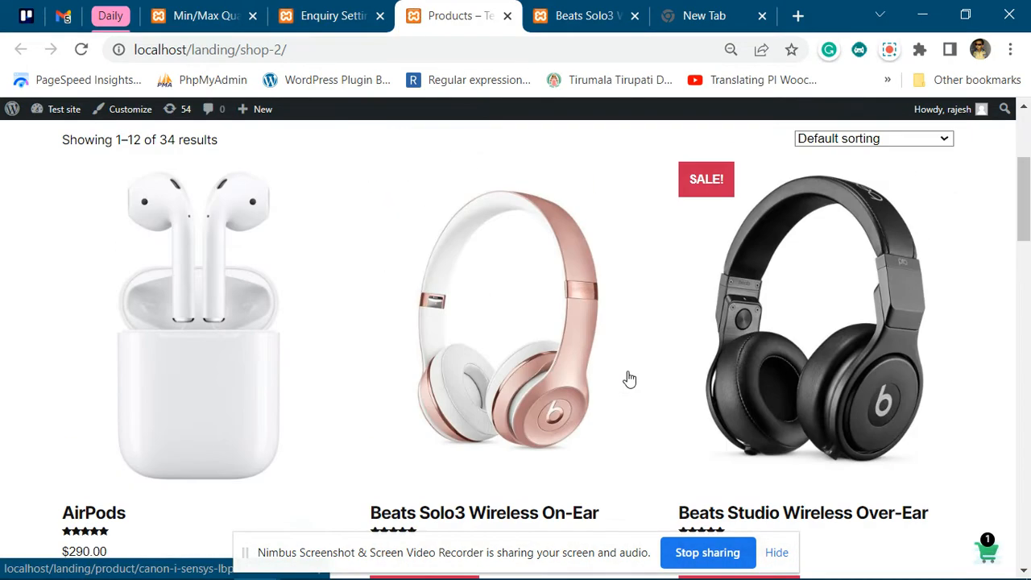
scroll("down", 3)
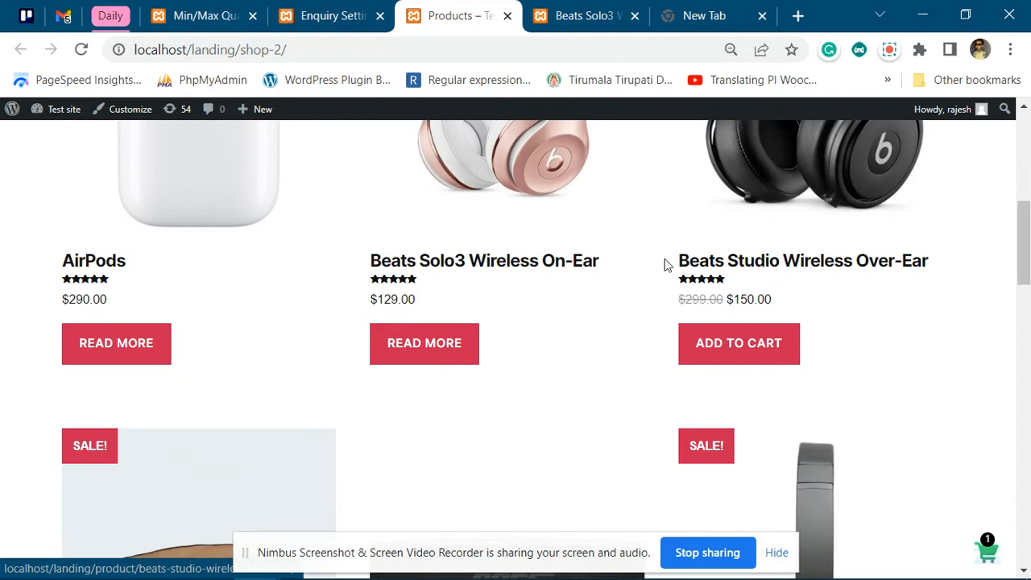
mouse_move(780, 268)
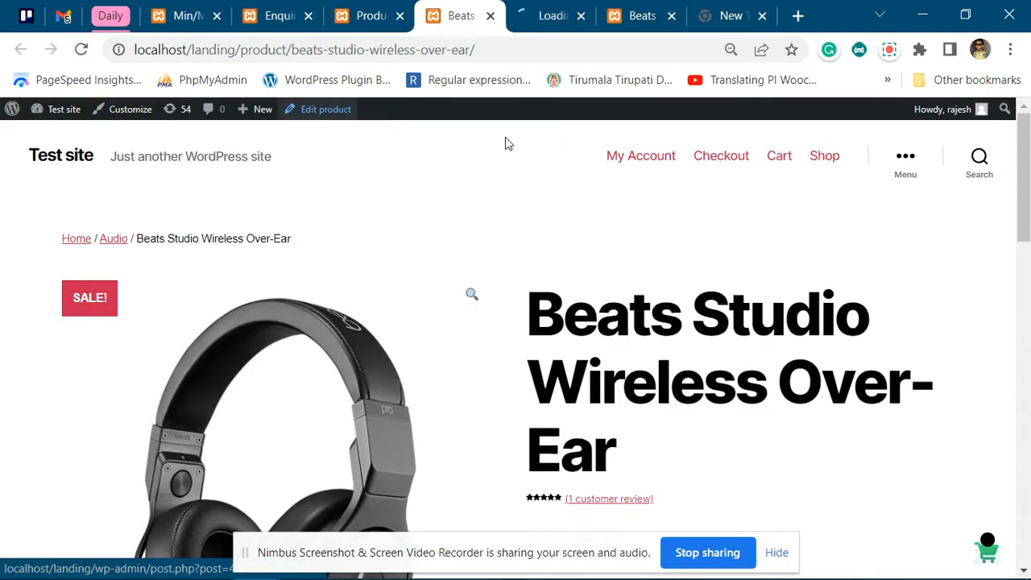
left_click(326, 109)
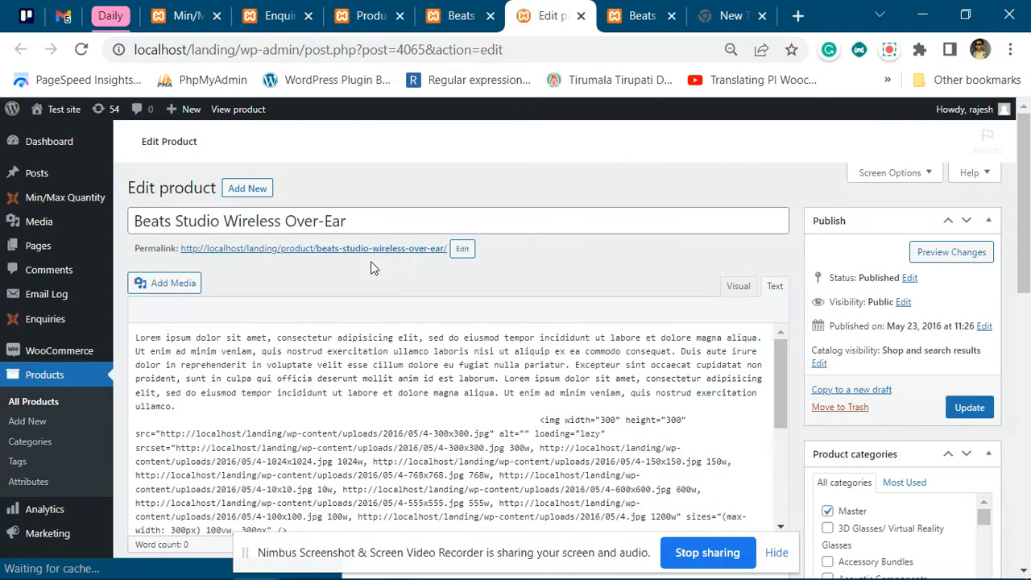
Set the product's Enquiry Option to 'Enable enquiry'.
scroll("down", 3)
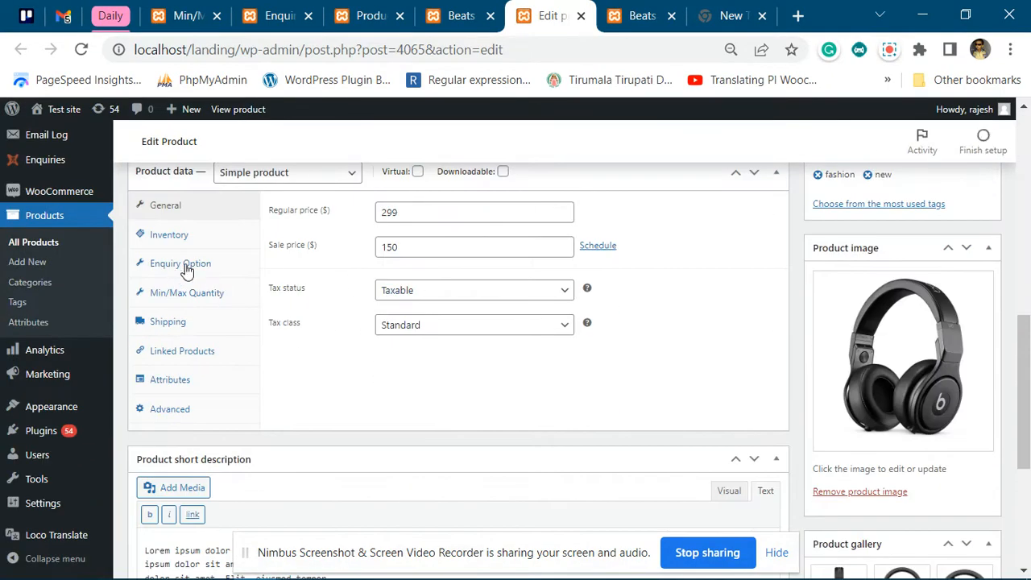
left_click(181, 264)
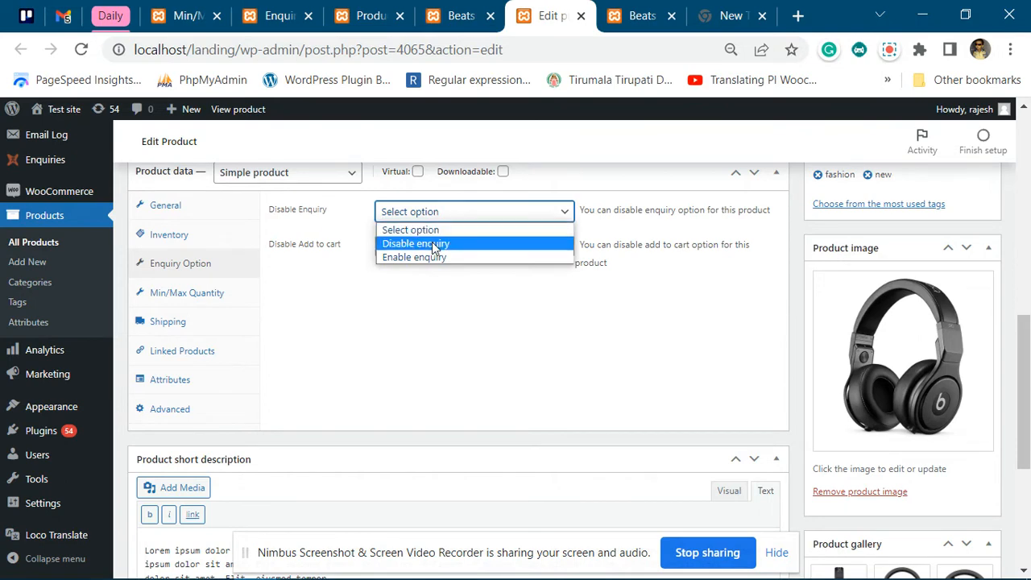
left_click(413, 258)
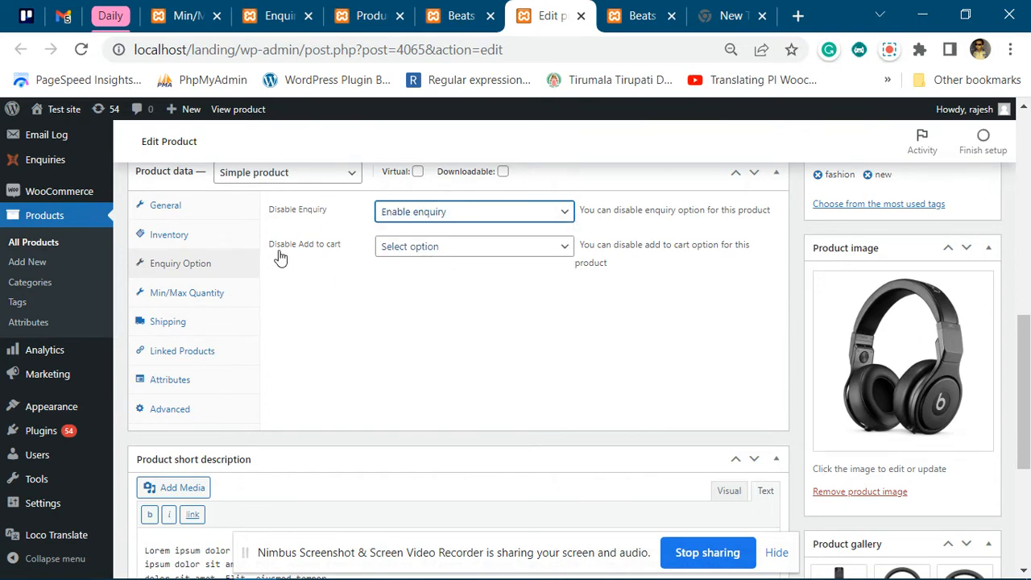
mouse_move(348, 254)
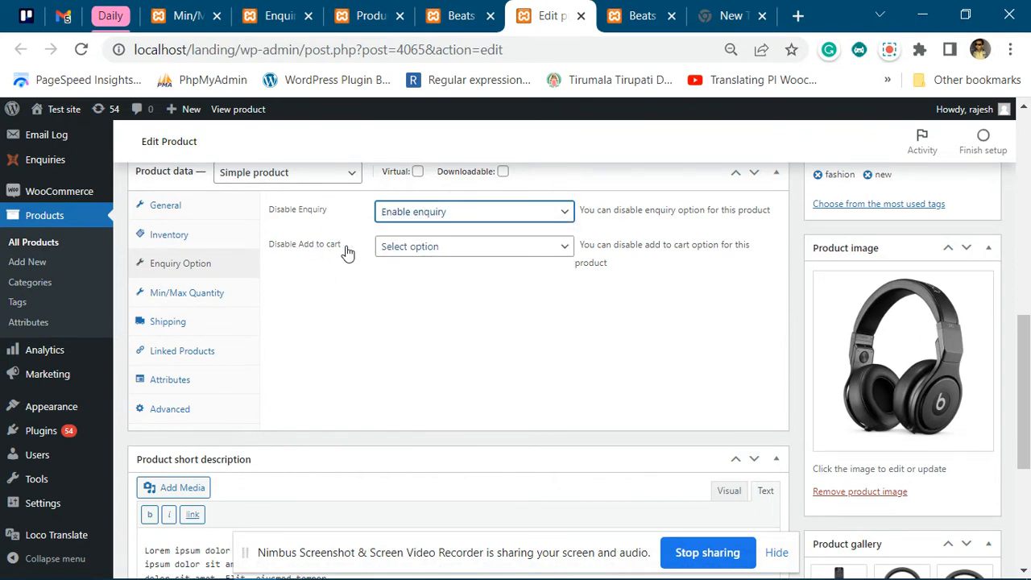
left_click(474, 244)
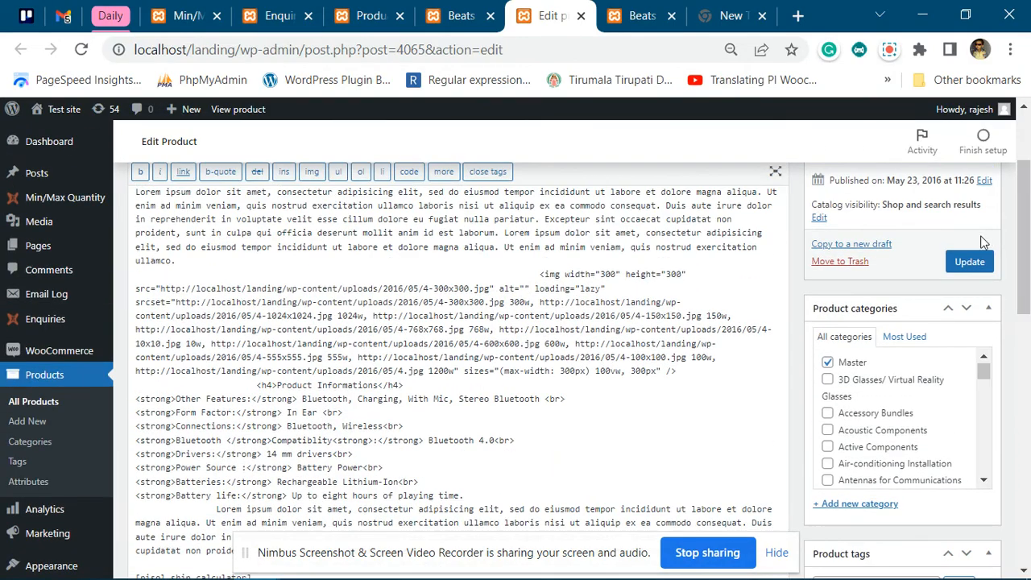
Update the Beats Studio Wireless Over-Ear product to save the change.
left_click(969, 261)
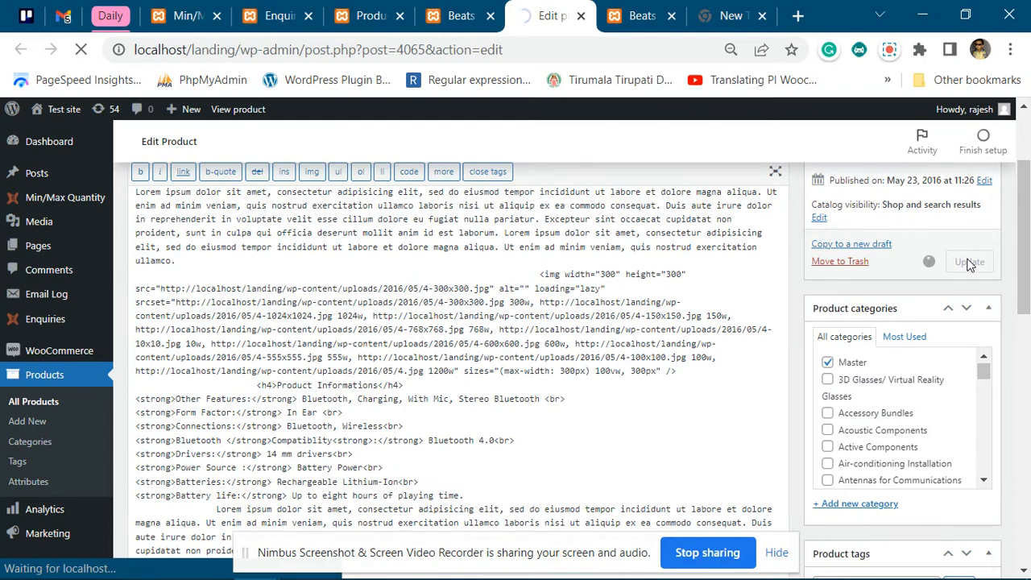
left_click(968, 261)
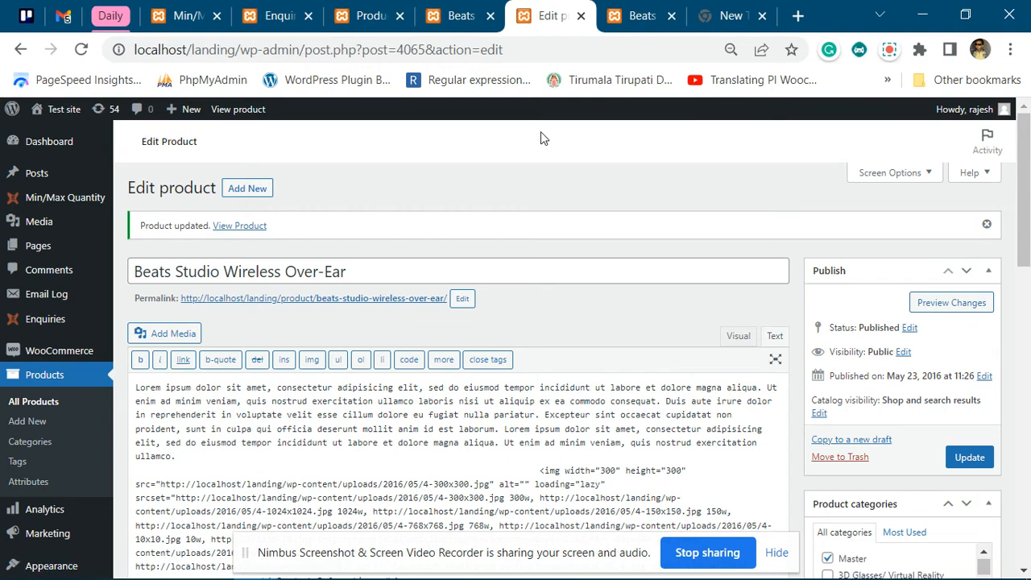
Reload the product's storefront page and confirm it now shows Add to Enquiry.
left_click(367, 16)
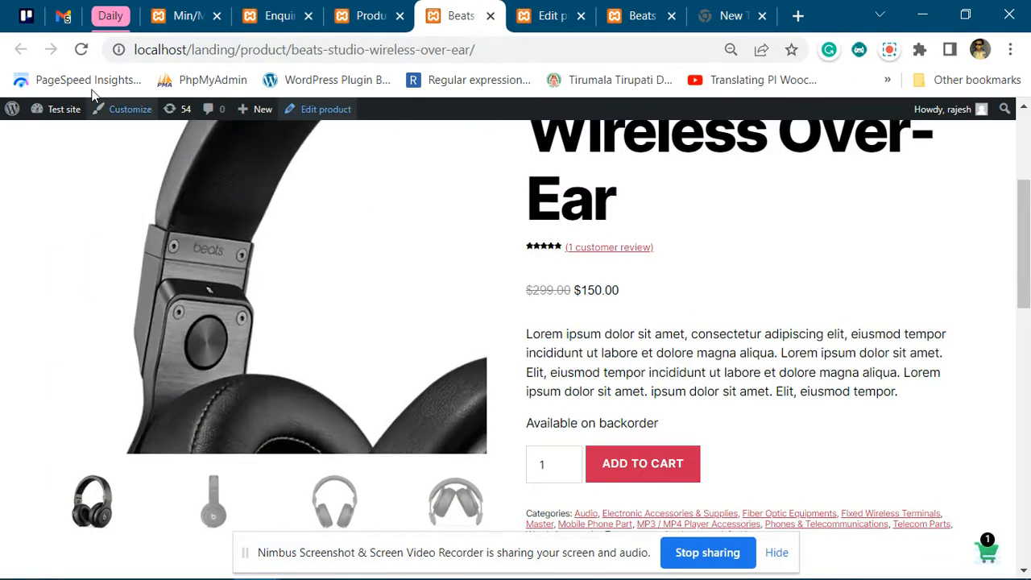
scroll("down", 3)
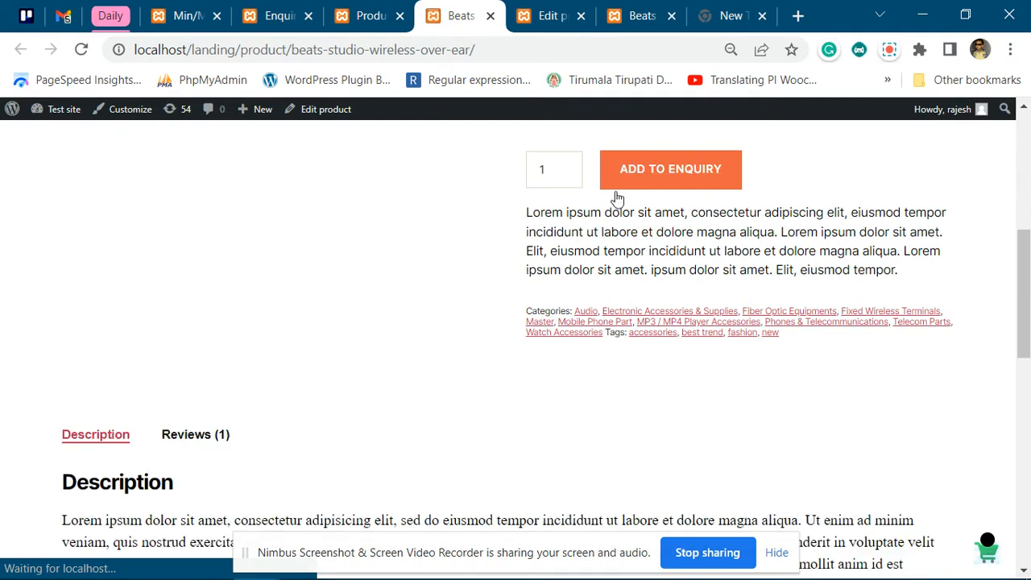
scroll("up", 3)
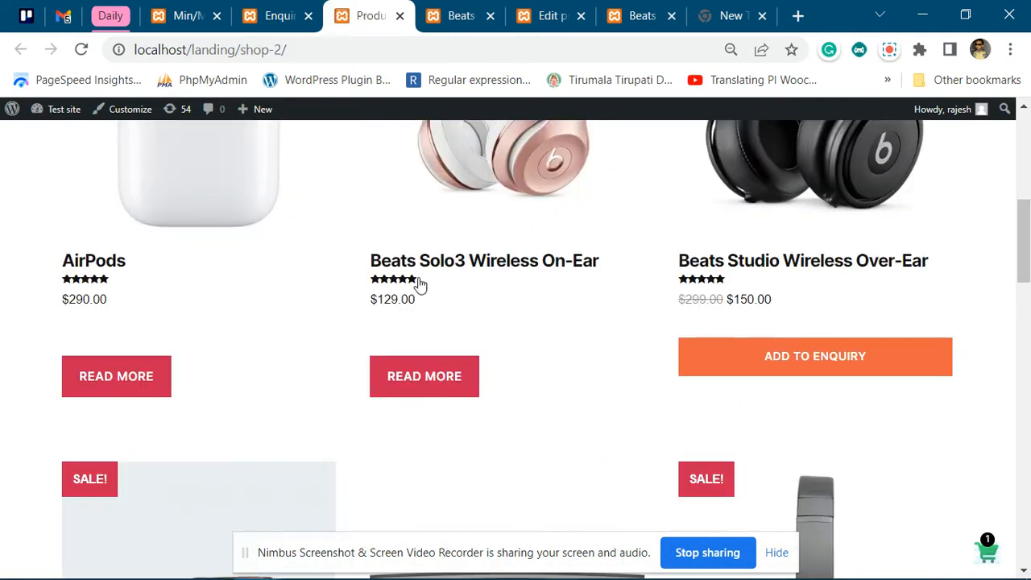
mouse_move(342, 329)
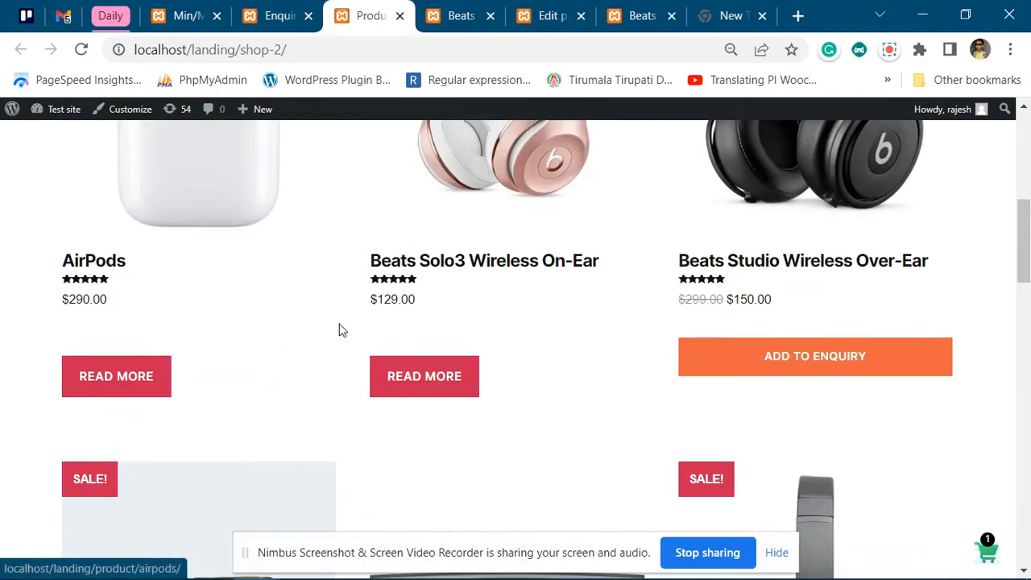
Scroll the shop grid to confirm other products still show Add to Cart.
scroll("down", 3)
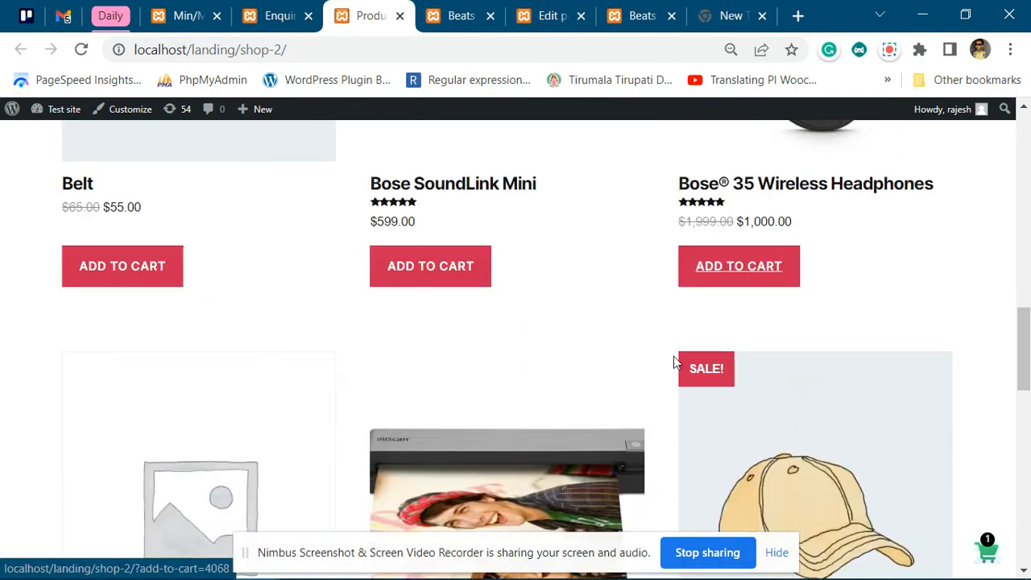